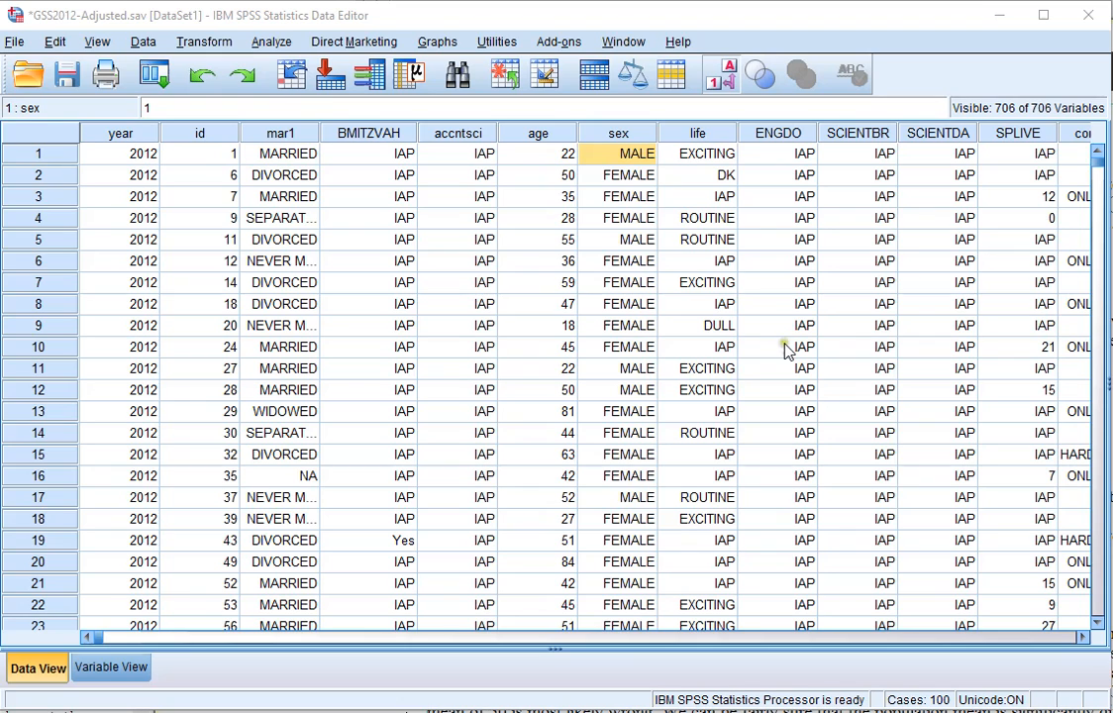
Step: Show the Descriptive Statistics analyses from the Analyze menu
left_click(270, 41)
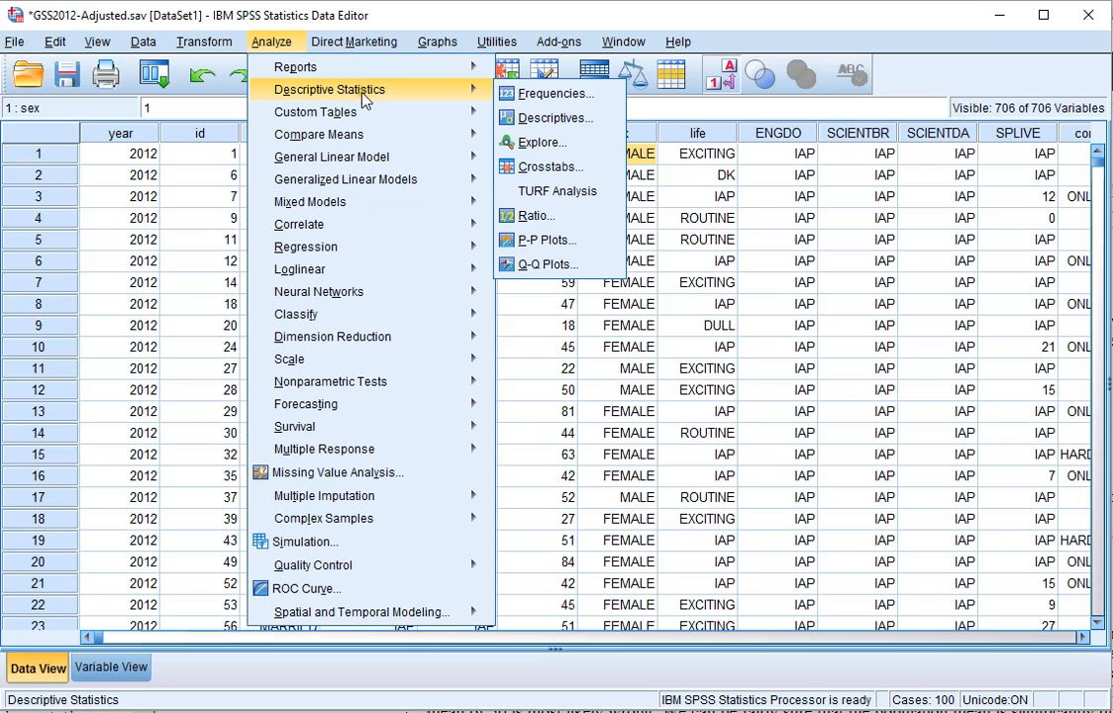
mouse_move(538, 143)
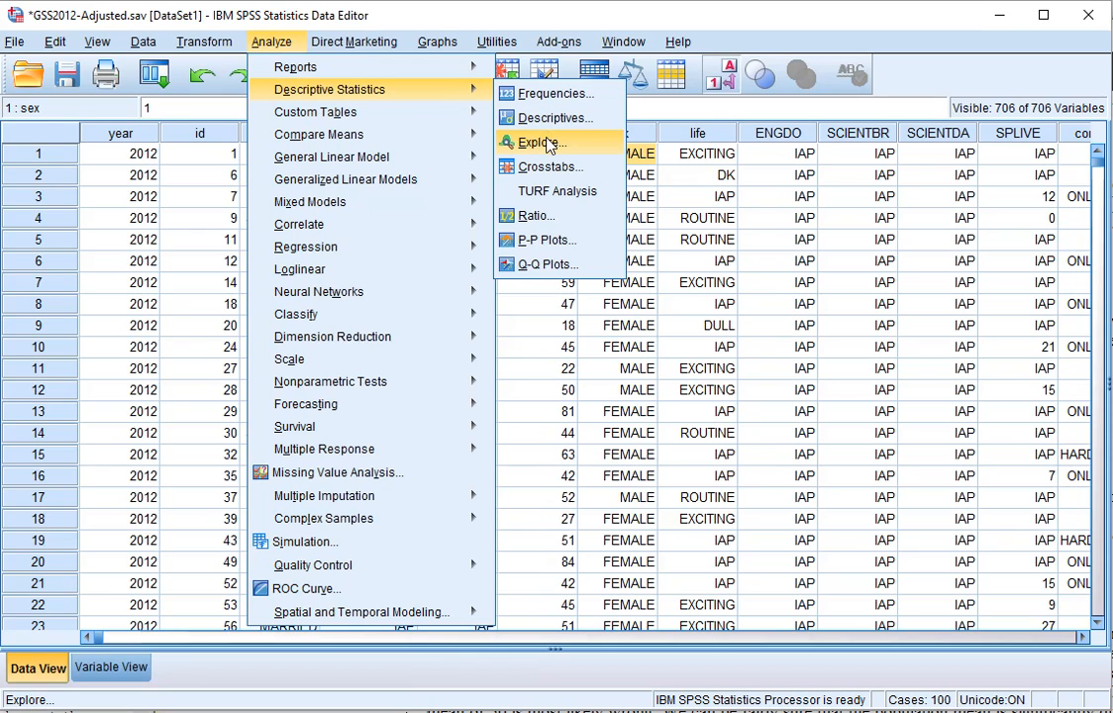
Step: Start an Explore analysis with AGE OF RESPONDENT in the Dependent List
left_click(539, 143)
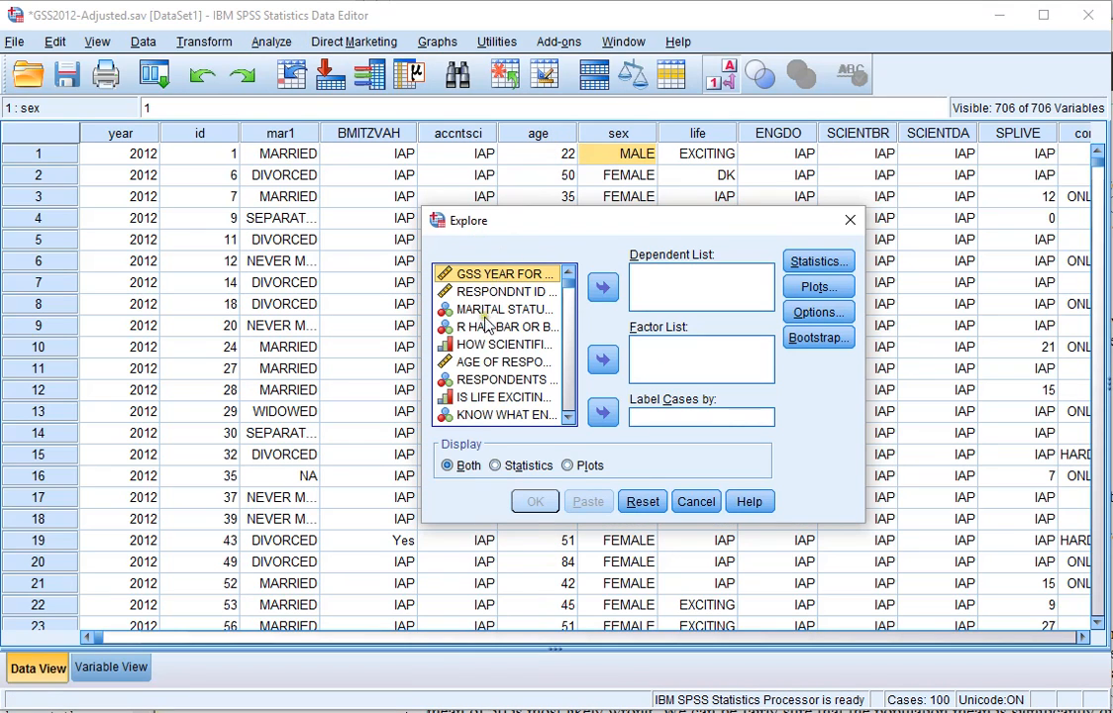
left_click(500, 360)
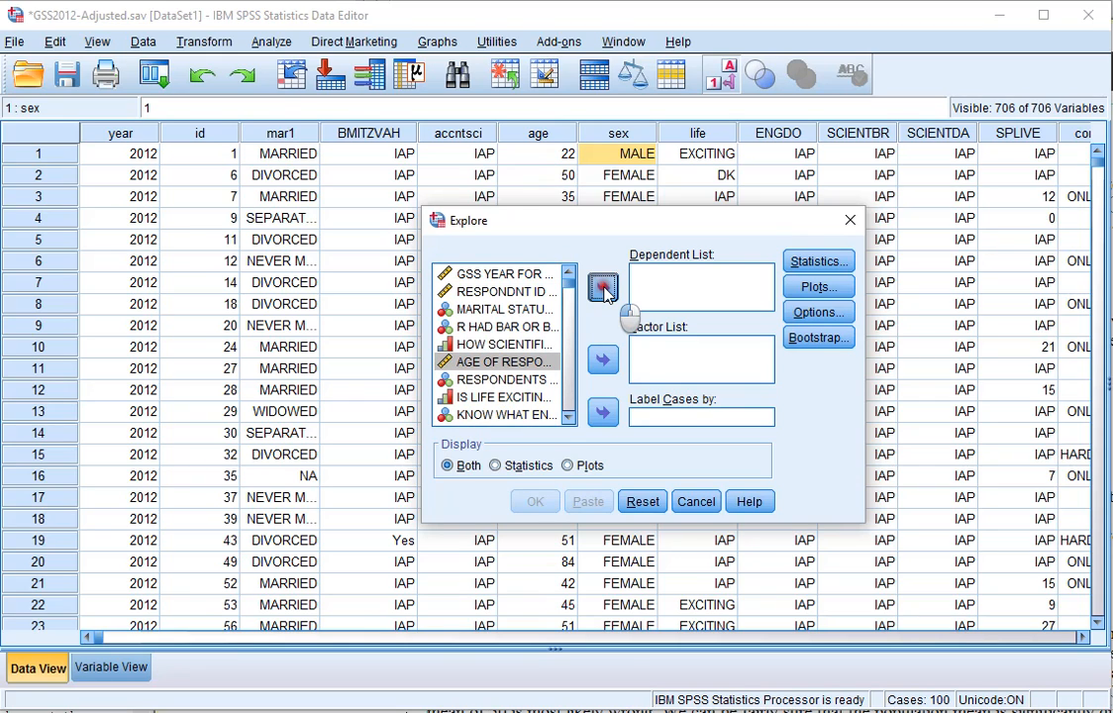
left_click(602, 289)
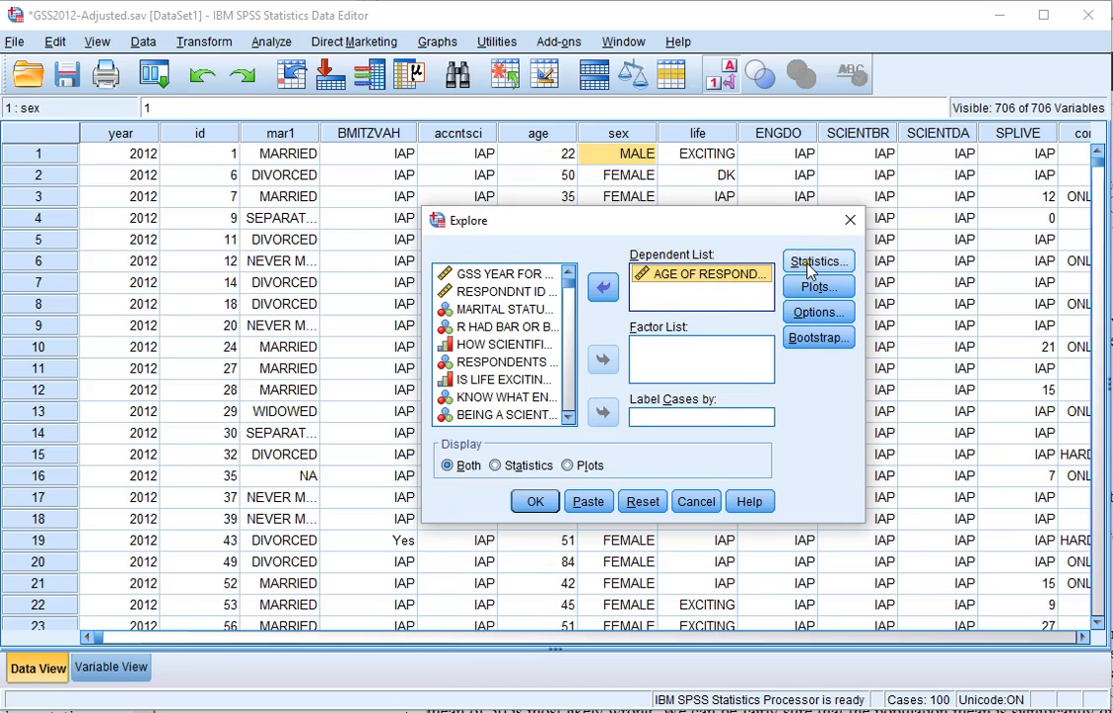
left_click(816, 261)
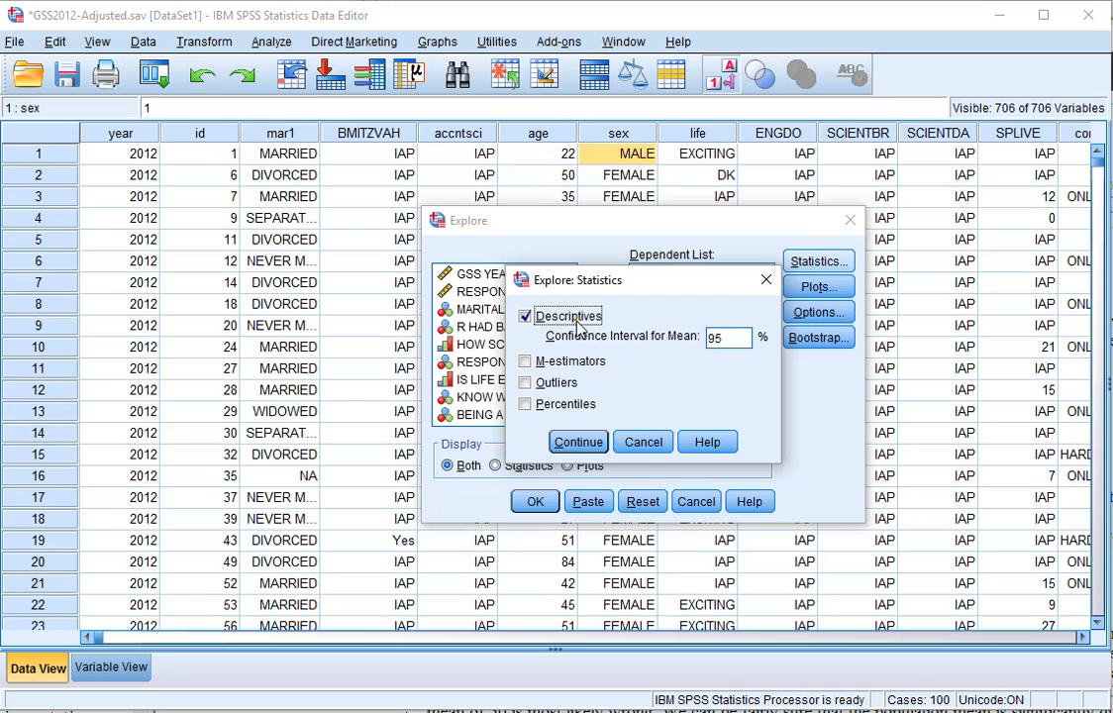
mouse_move(634, 345)
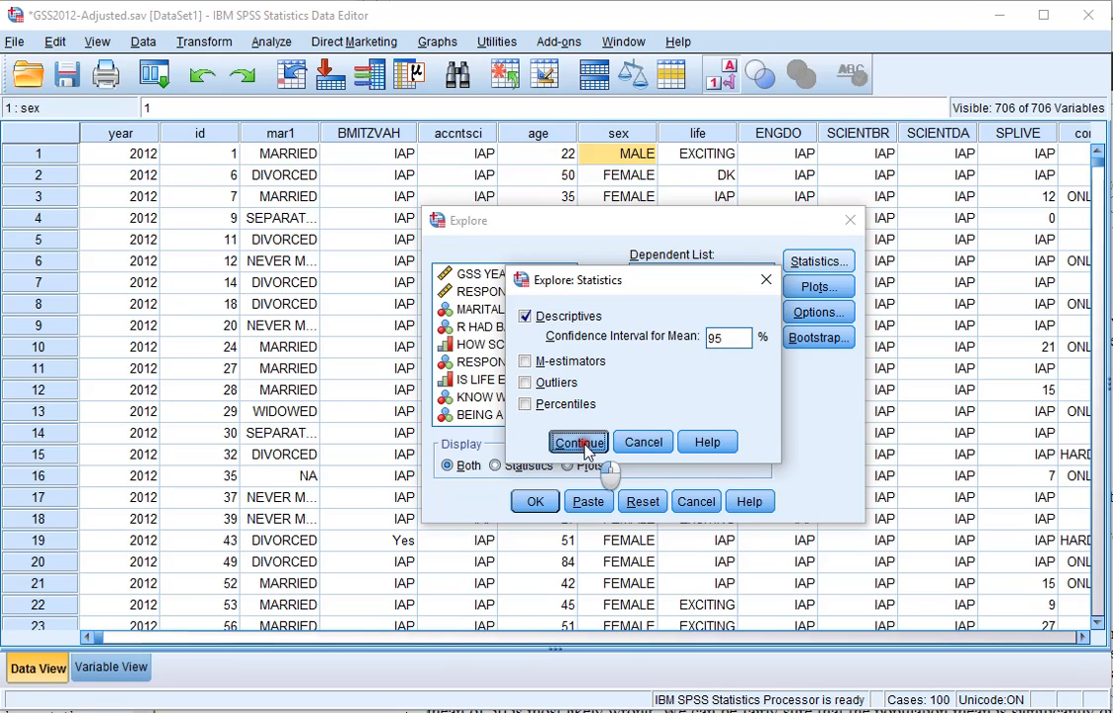
left_click(578, 442)
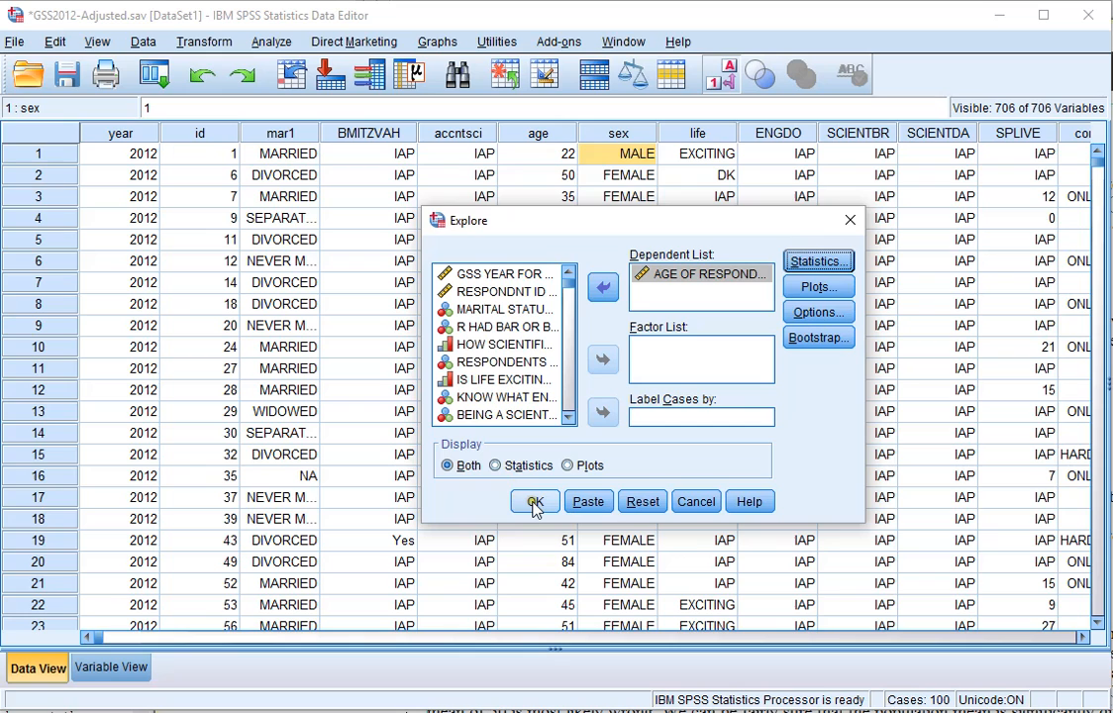
Step: Run Explore to produce the Descriptives table with the 95% confidence interval for mean age
left_click(535, 501)
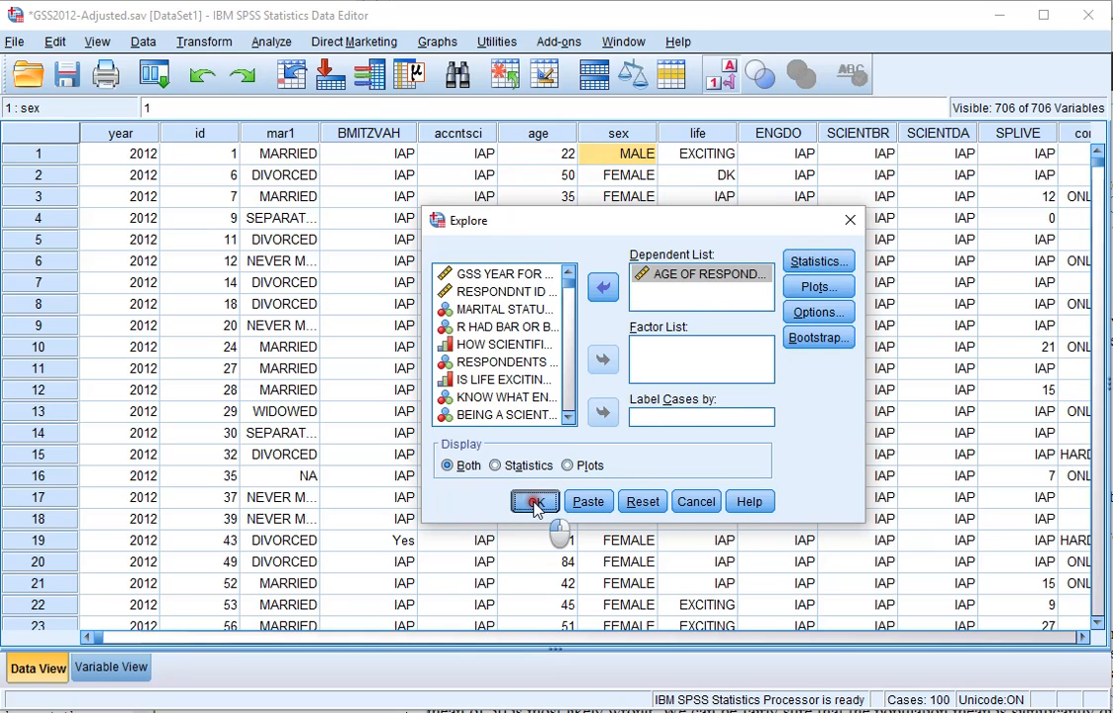
left_click(535, 502)
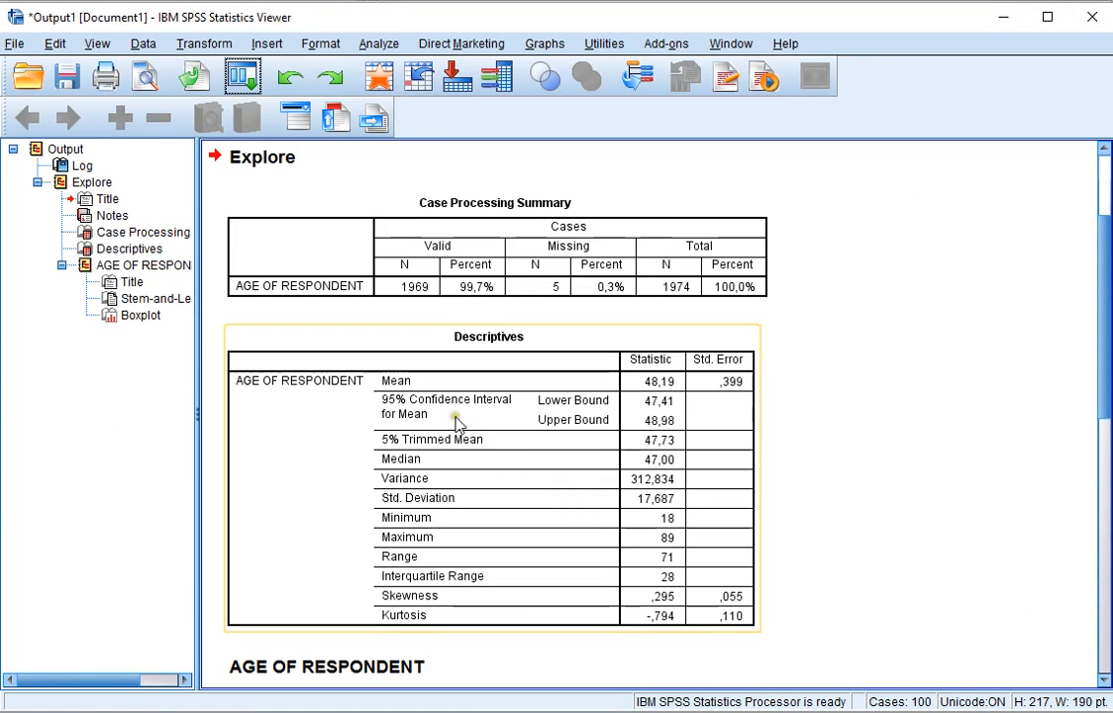
mouse_move(414, 424)
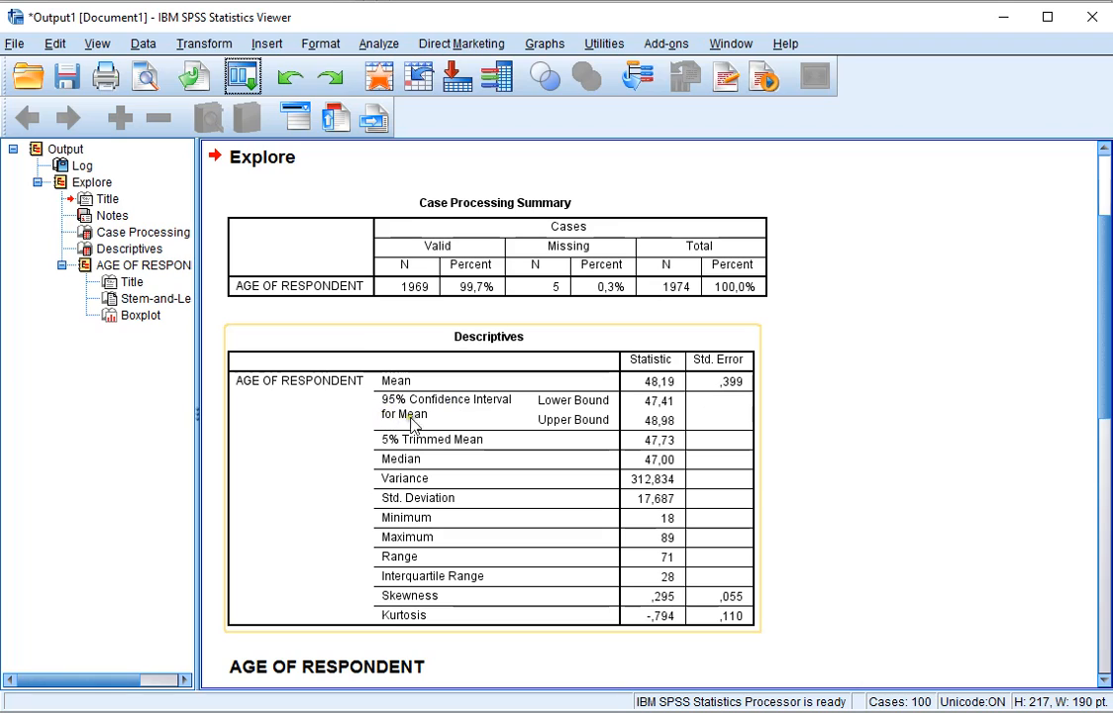
mouse_move(578, 420)
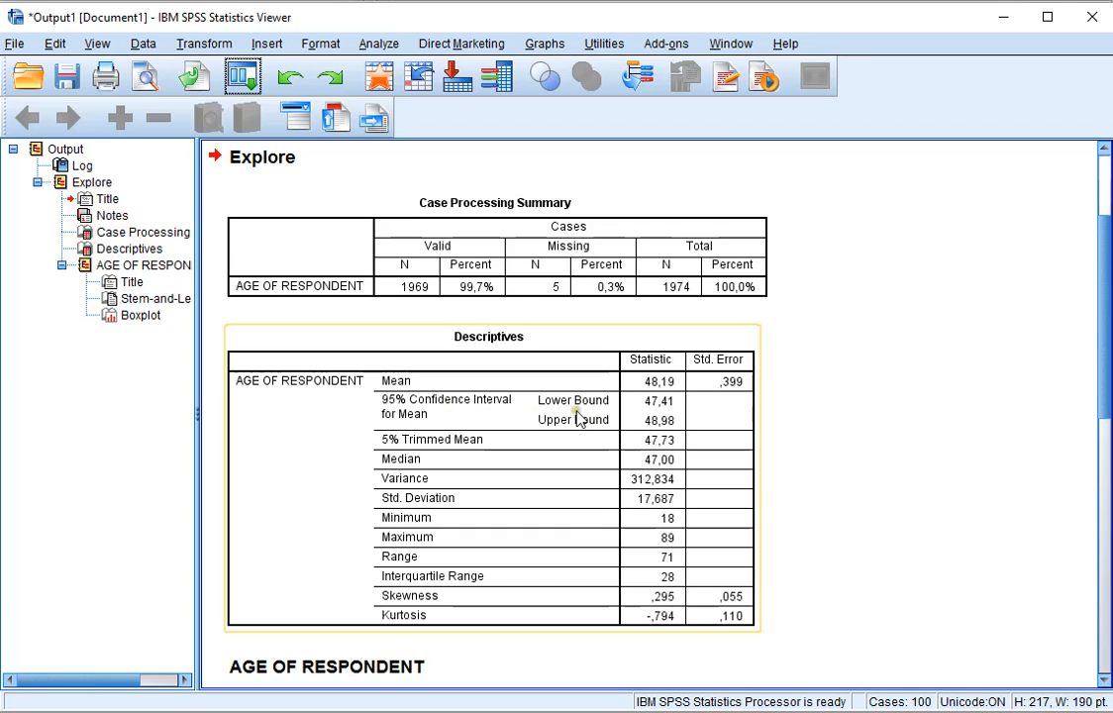
mouse_move(663, 426)
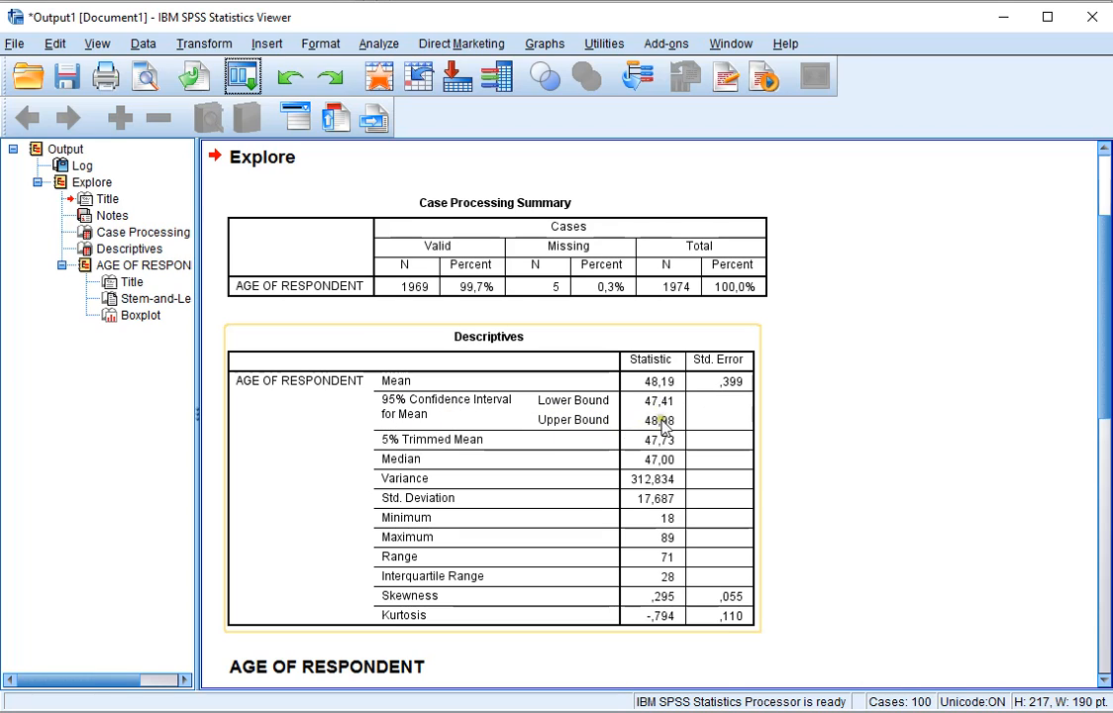